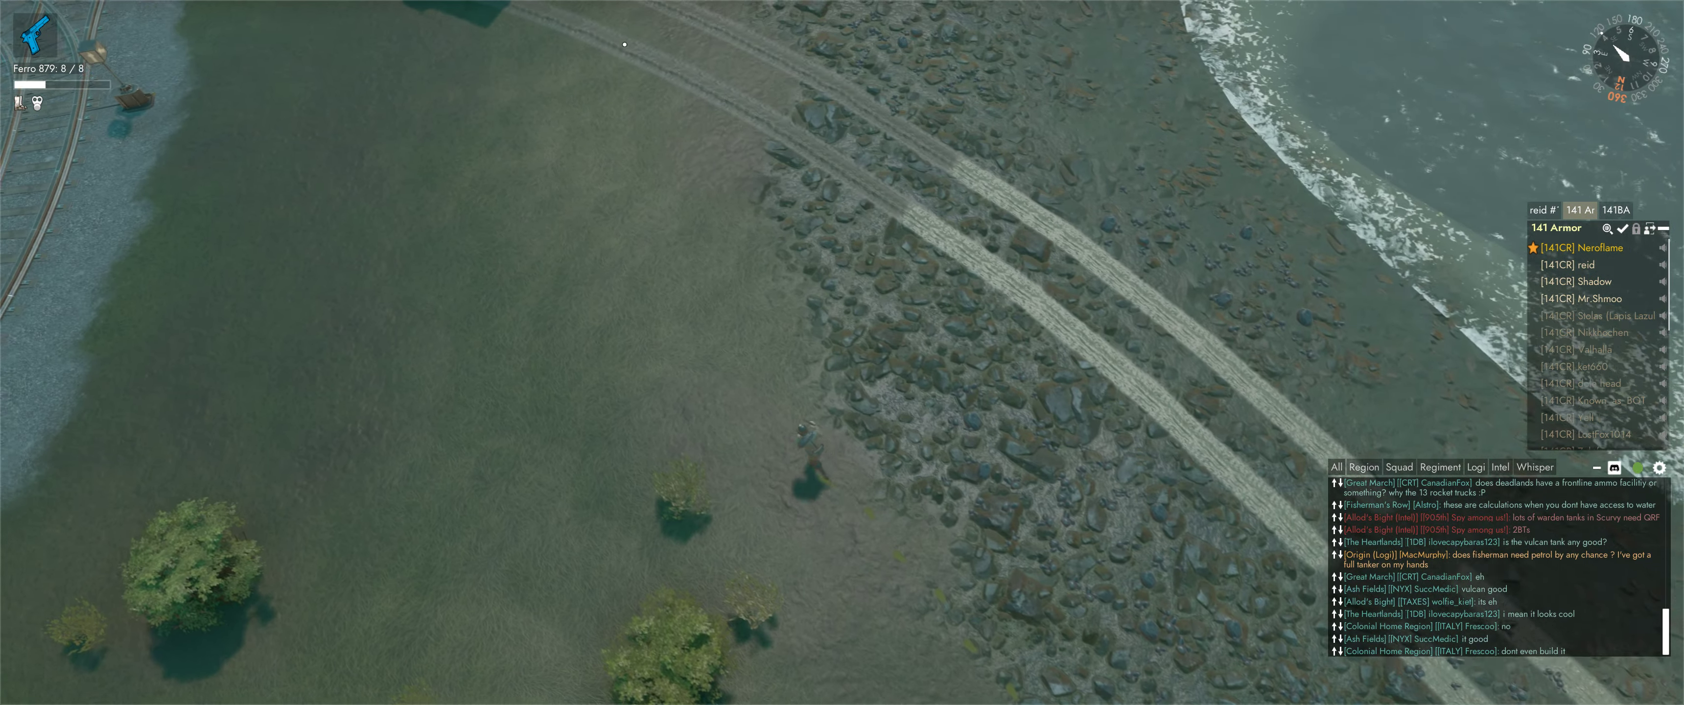
Check the region map, bring up the pause screen, and resume play beside the rail crane
key(m)
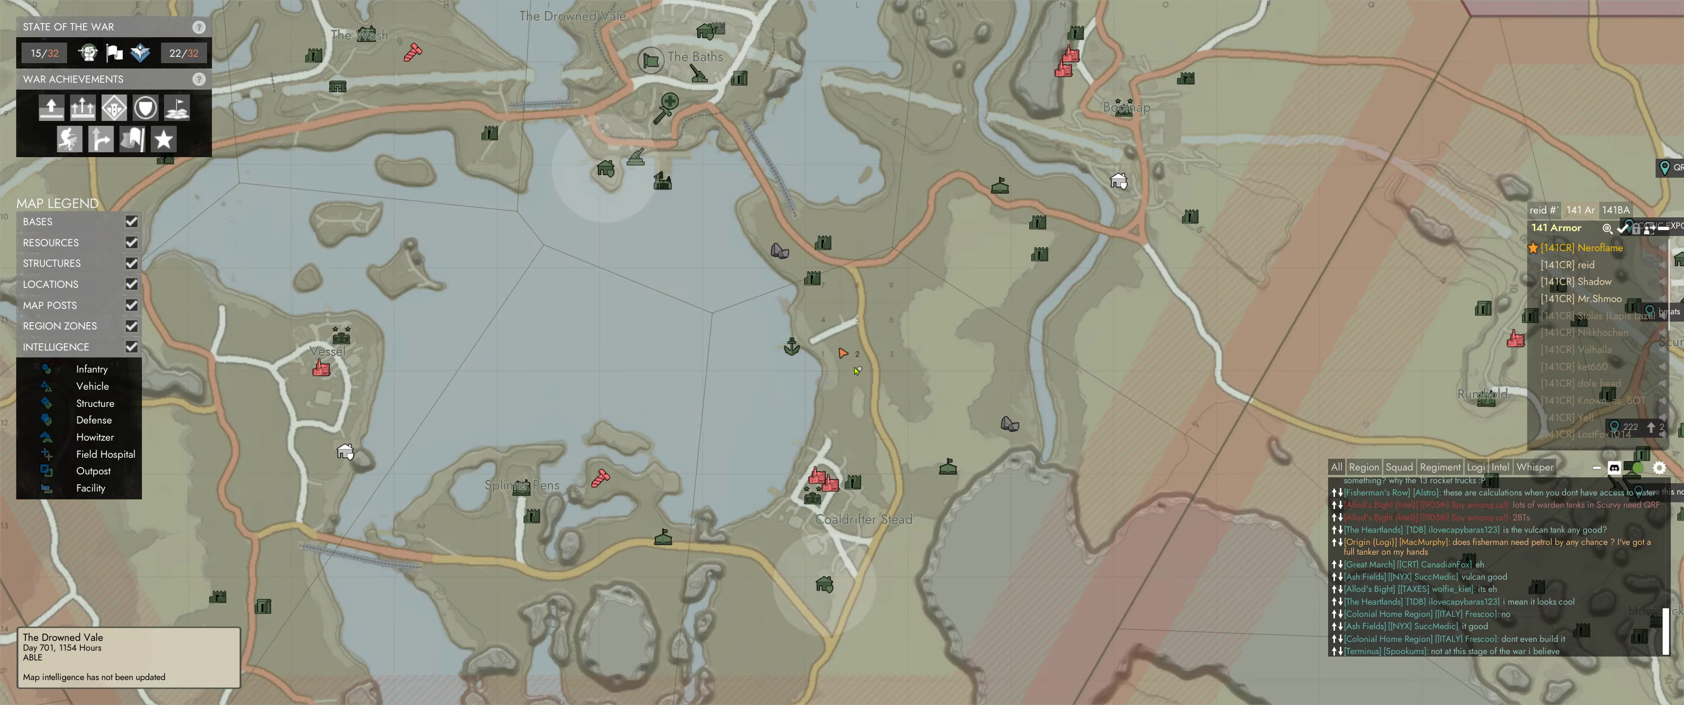
key(Escape)
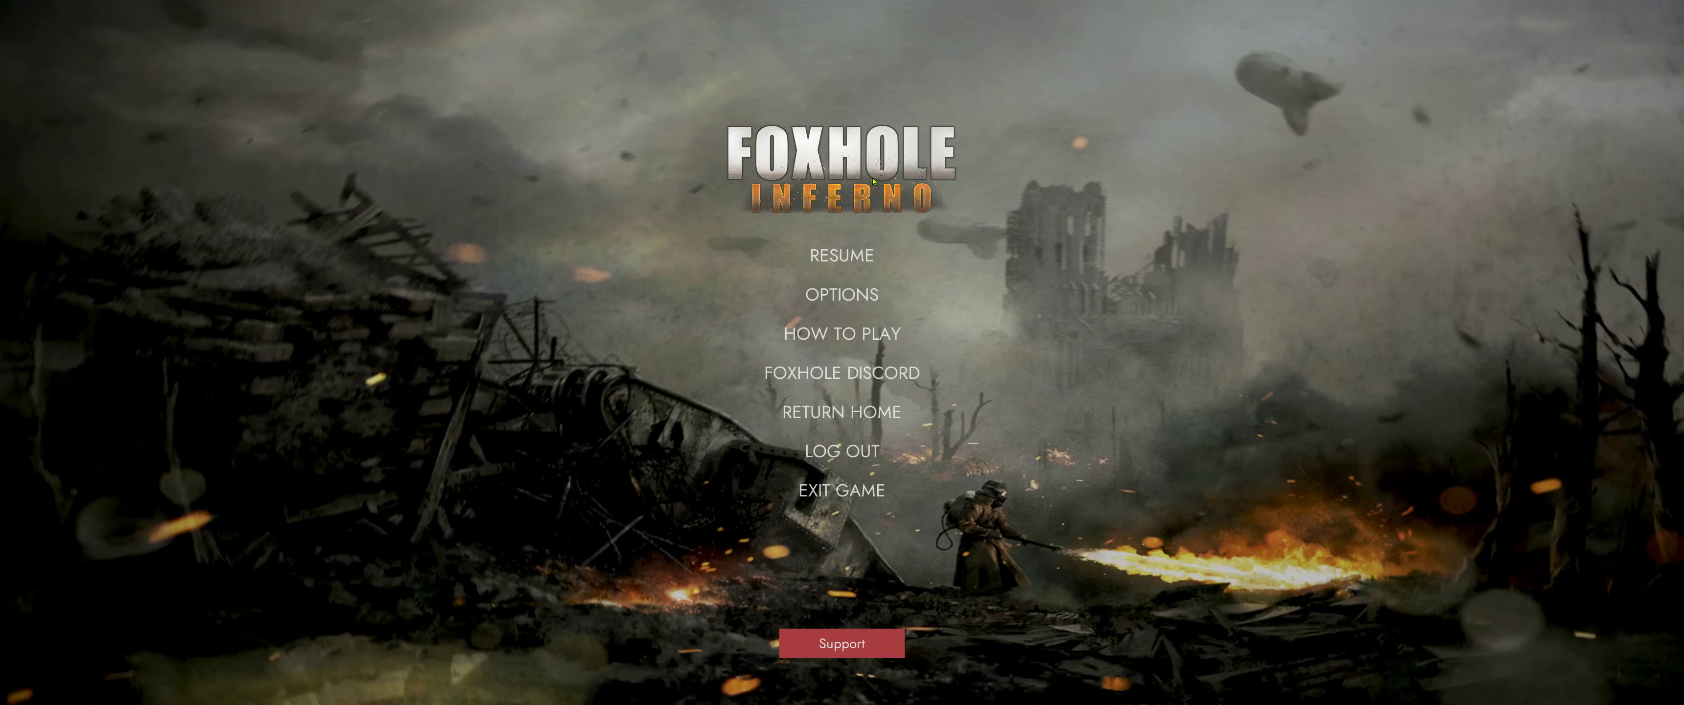
click(841, 254)
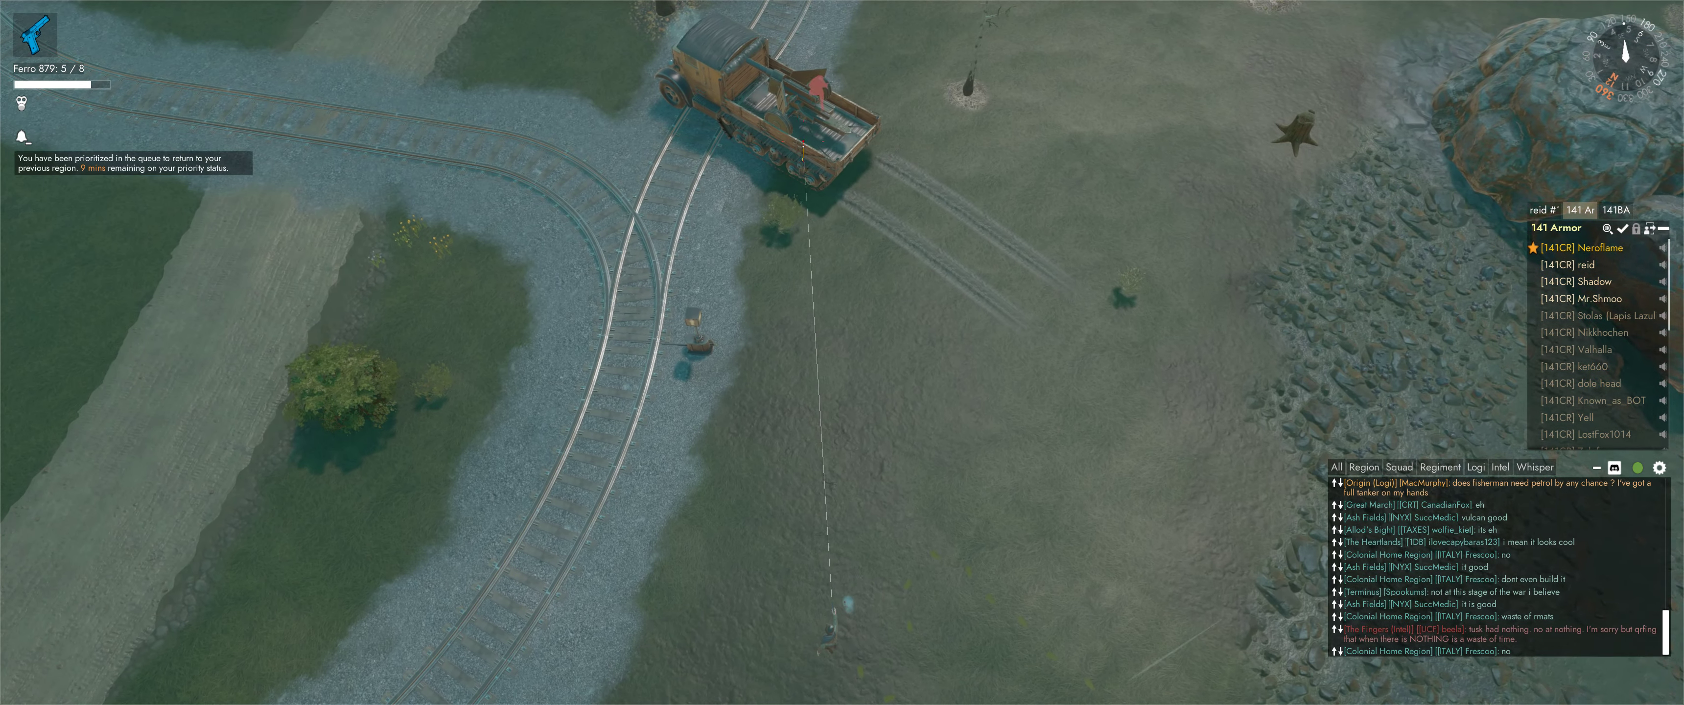